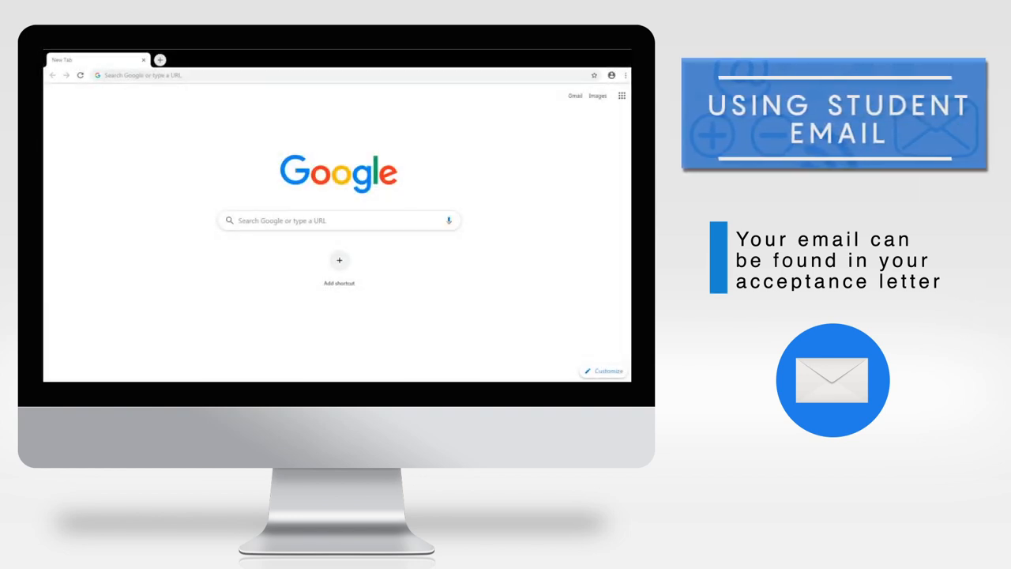
{"action": "type", "text": "www.gmail.com"}
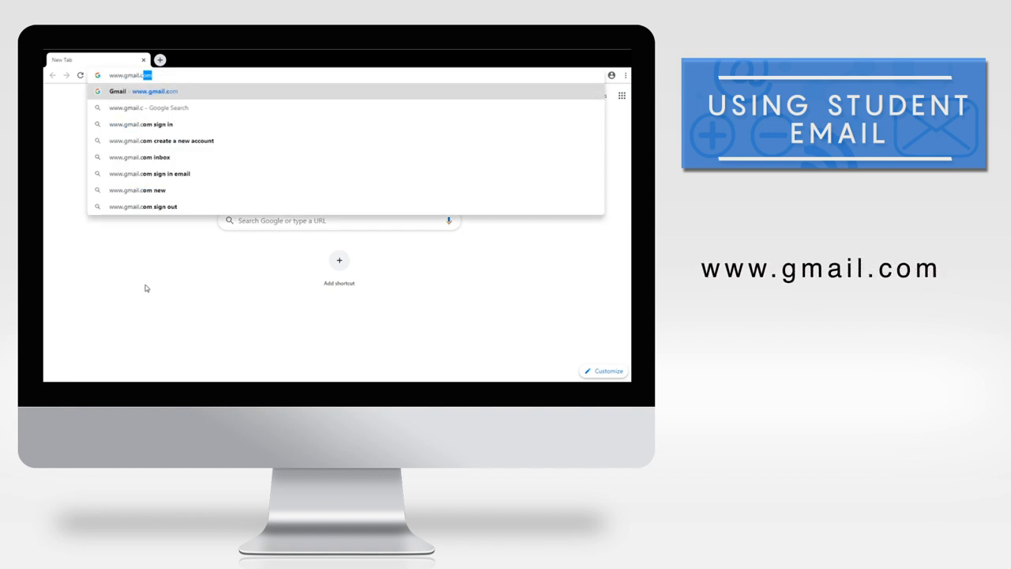
{"action": "left_click", "coordinate": [155, 91]}
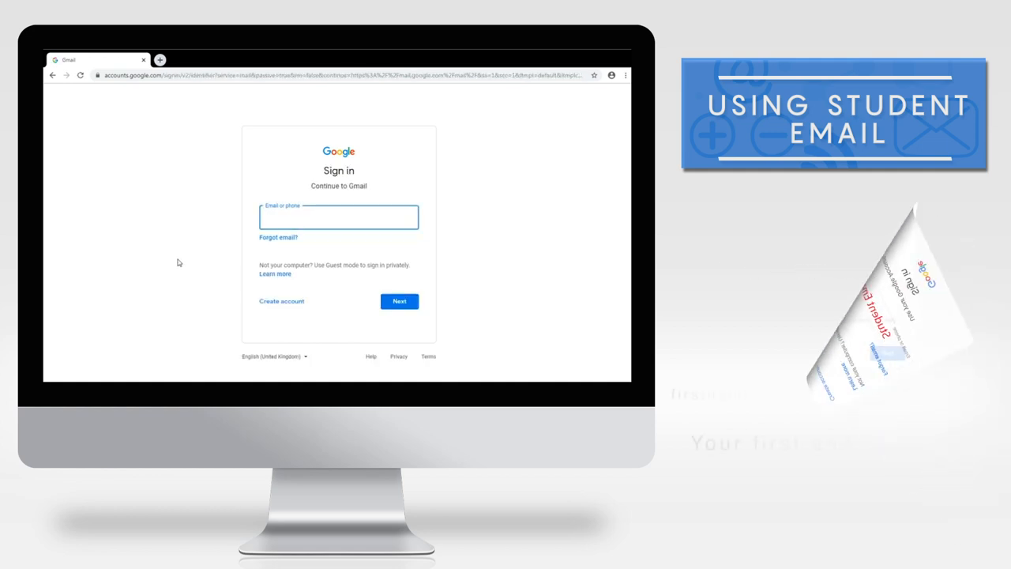
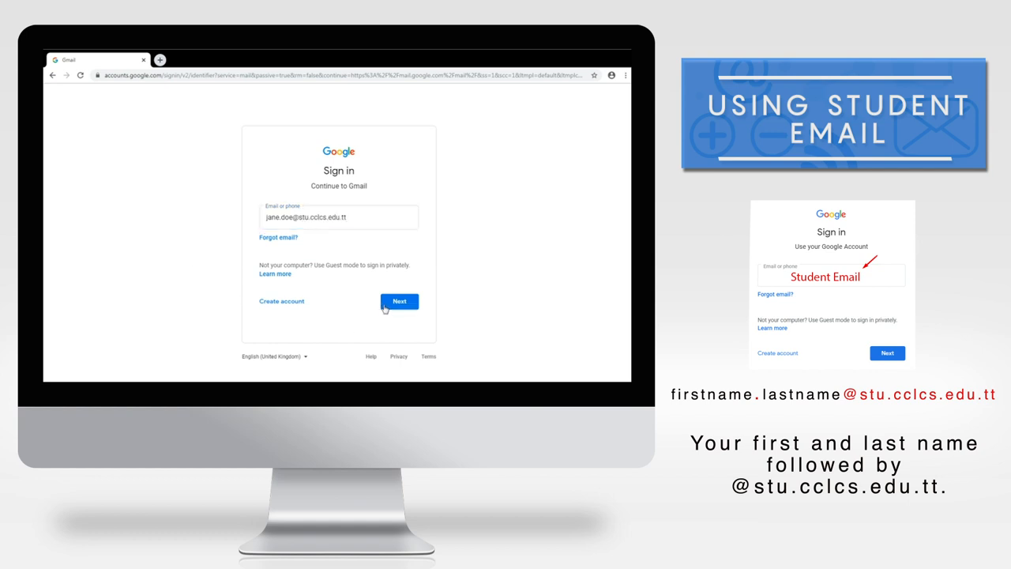
Enter the student email address (jane…cclcs.edu) and continue.
{"action": "left_click", "coordinate": [399, 301]}
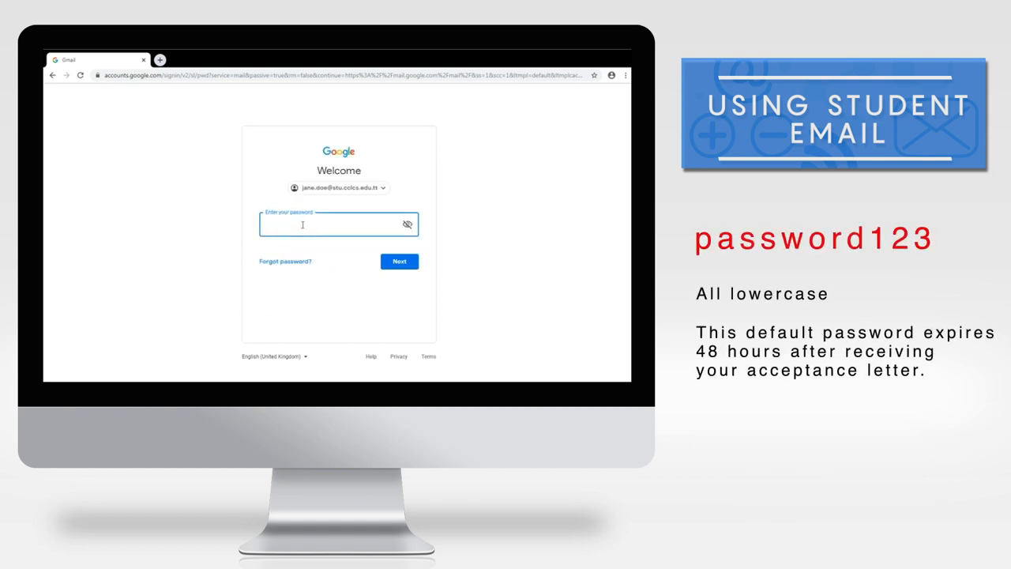
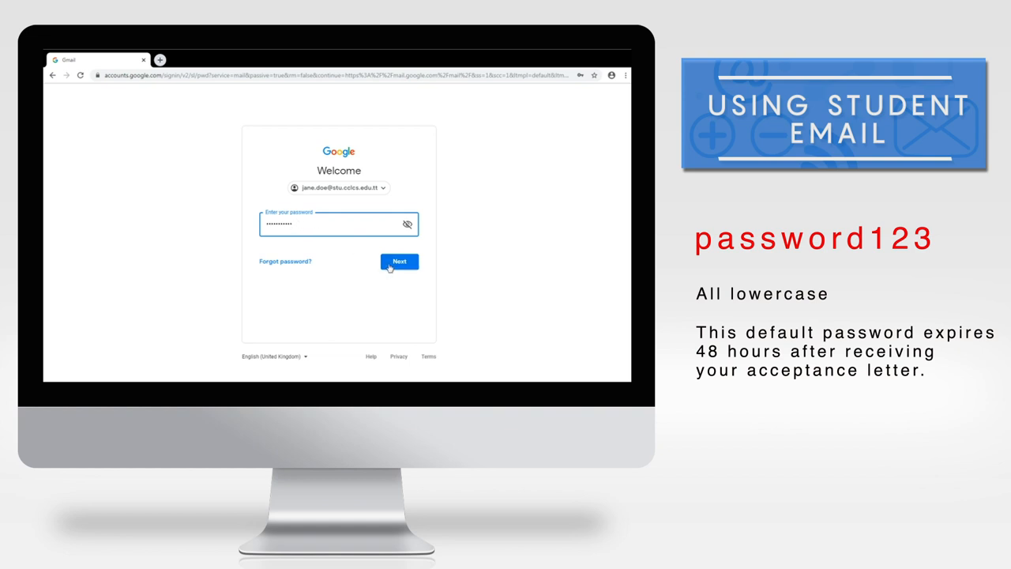
{"action": "left_click", "coordinate": [407, 224]}
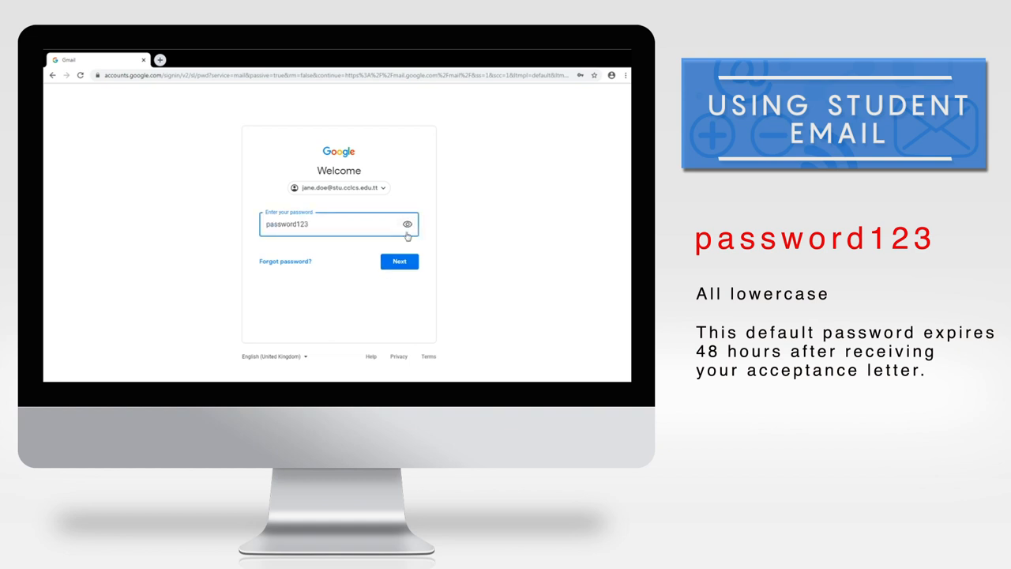
{"action": "left_click", "coordinate": [399, 261]}
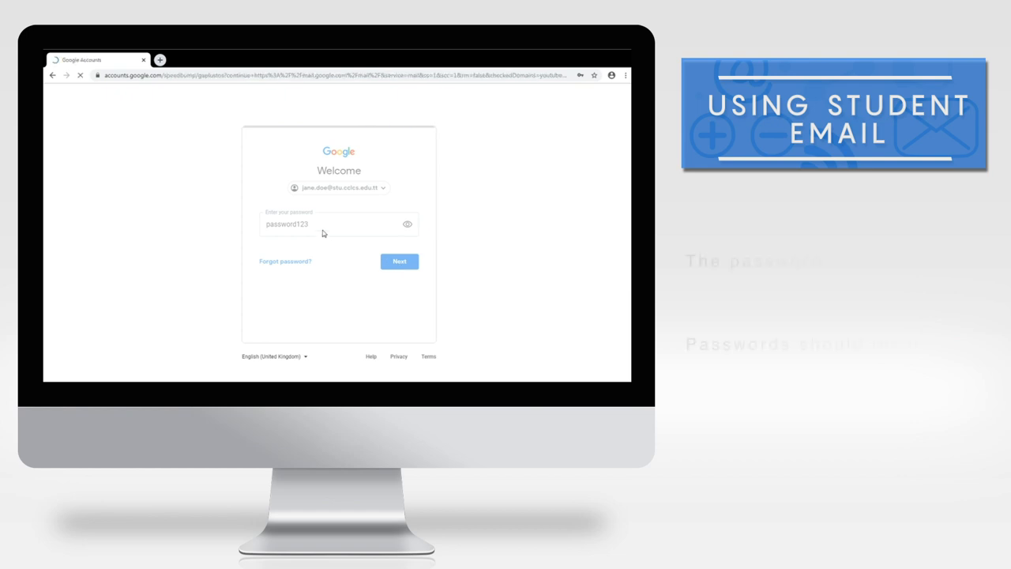
Accept the welcome terms, then enter and confirm a new password and save it.
{"action": "left_click", "coordinate": [399, 262]}
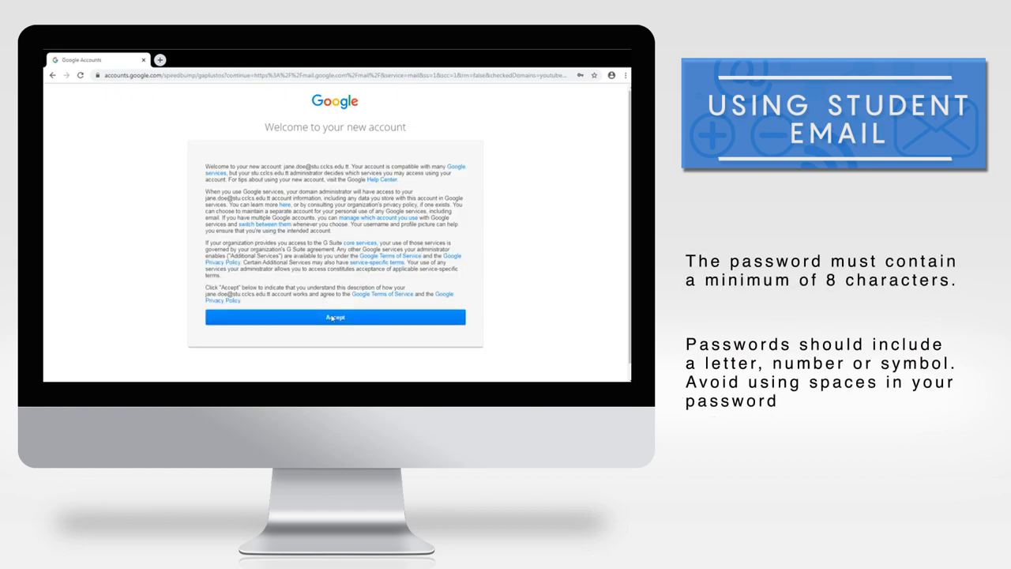
{"action": "left_click", "coordinate": [335, 317]}
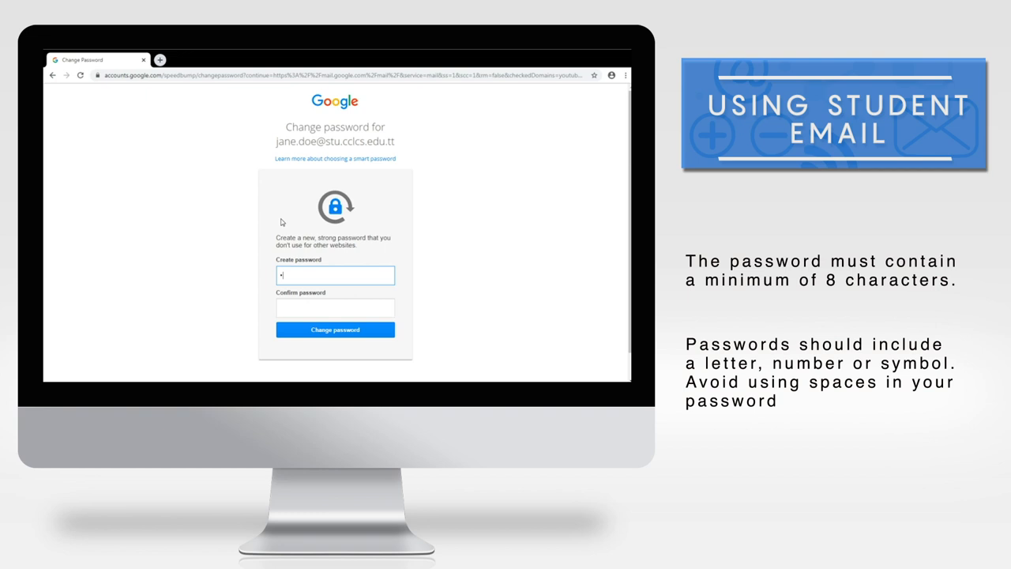
{"action": "type", "text": "••••"}
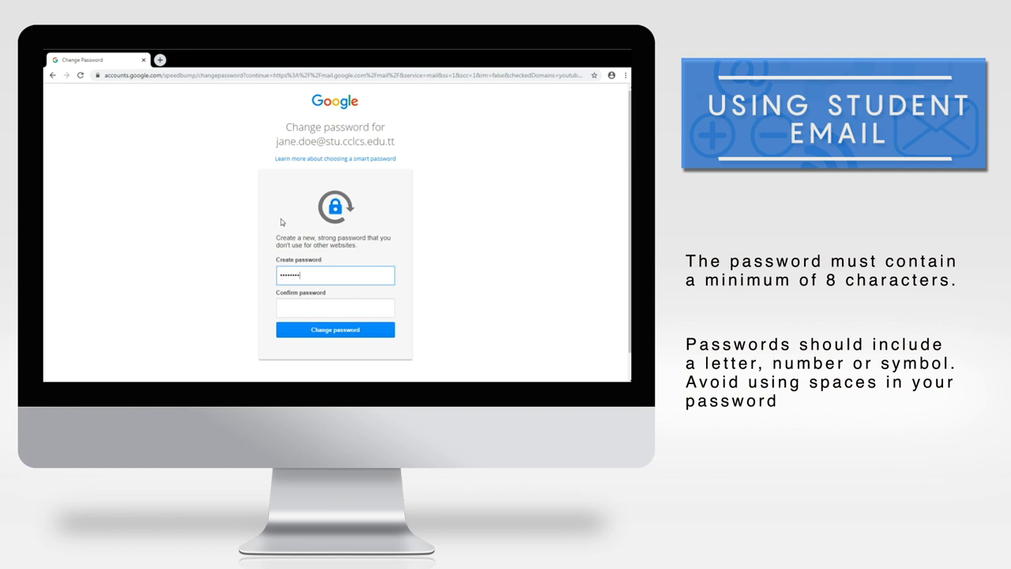
{"action": "left_click", "coordinate": [335, 307]}
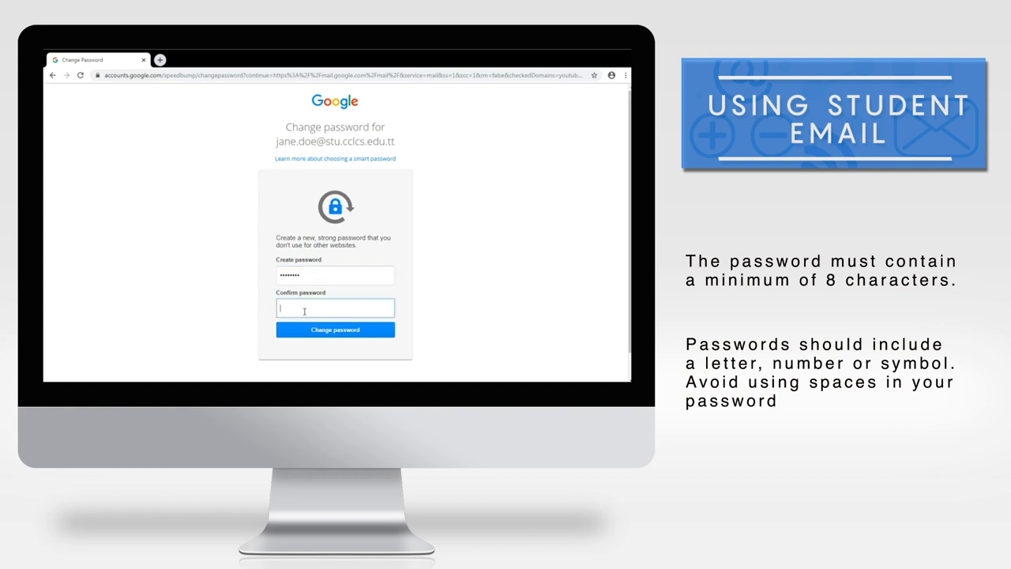
{"action": "type", "text": "••••"}
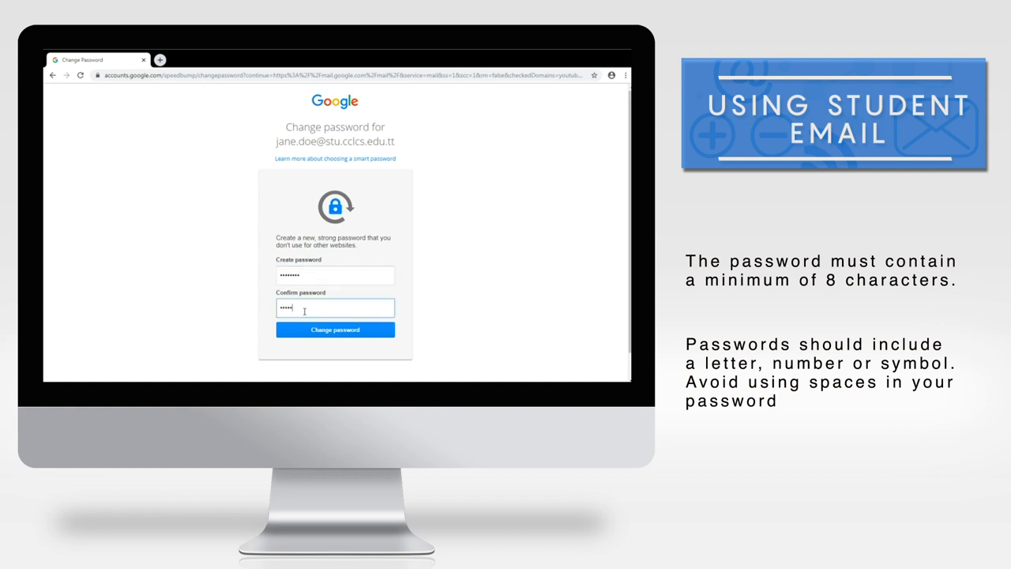
{"action": "type", "text": "••••"}
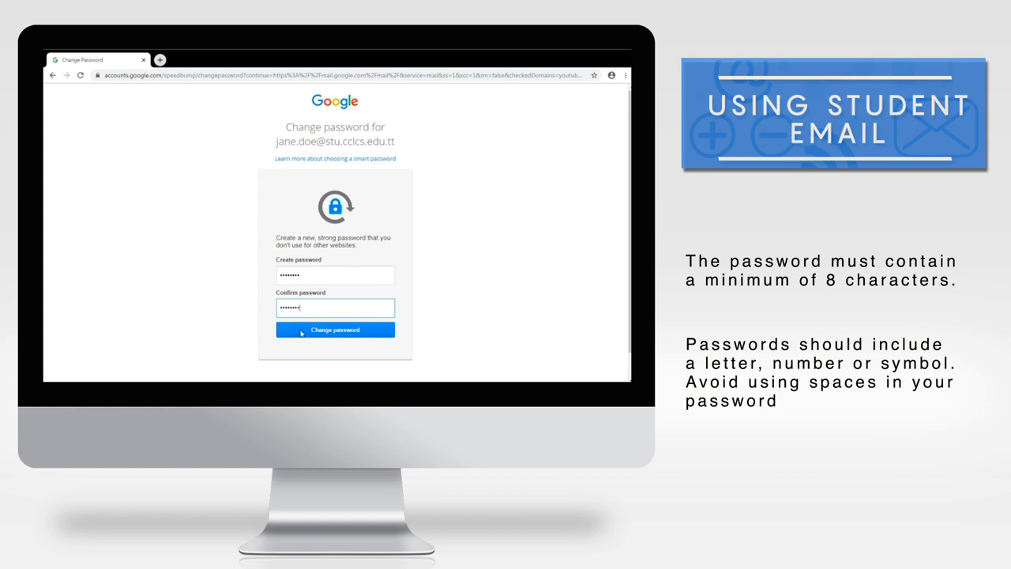
{"action": "left_click", "coordinate": [335, 329]}
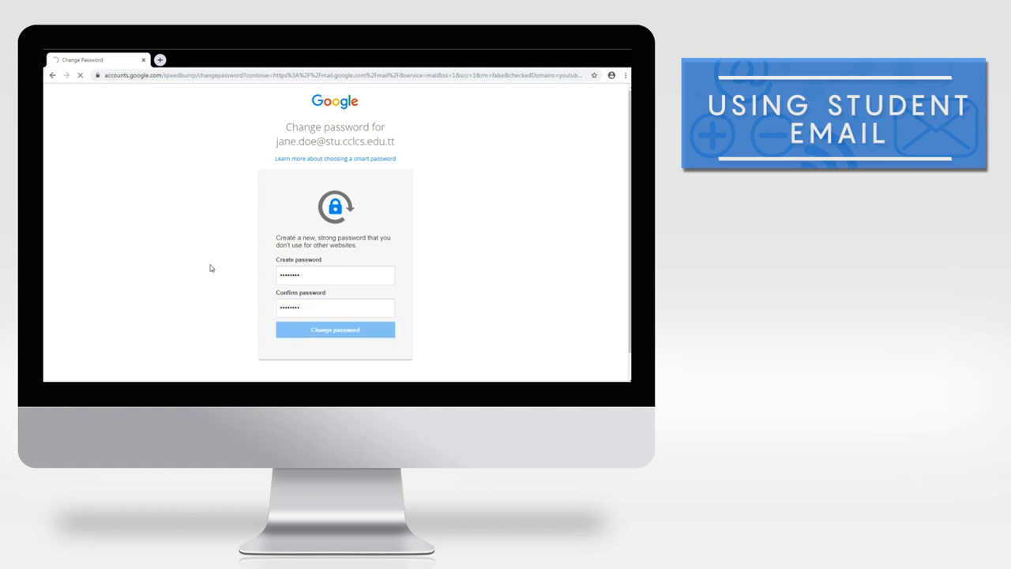
{"action": "left_click", "coordinate": [335, 330]}
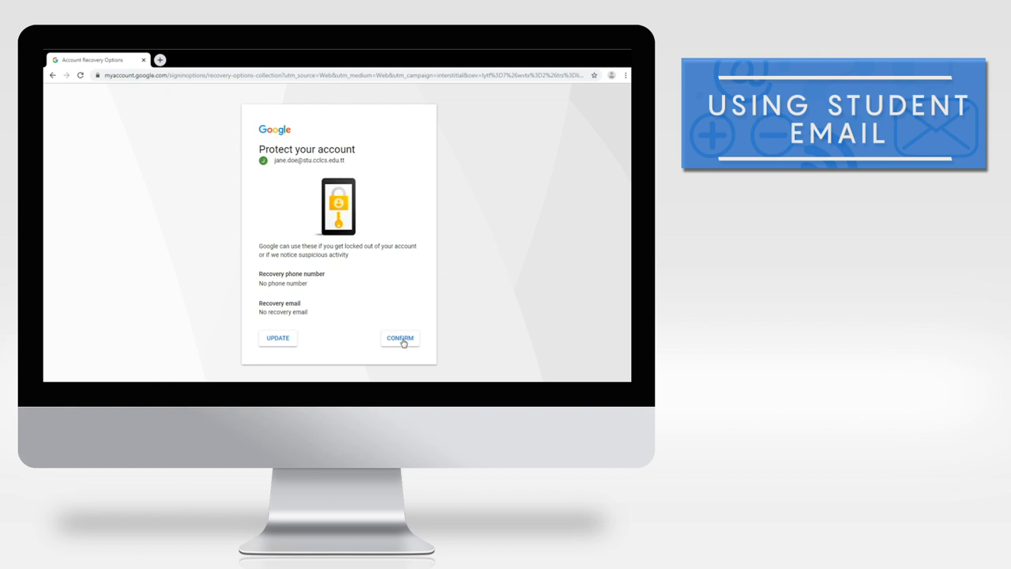
Confirm recovery options unchanged and dismiss the Gmail welcome introduction.
{"action": "left_click", "coordinate": [399, 338]}
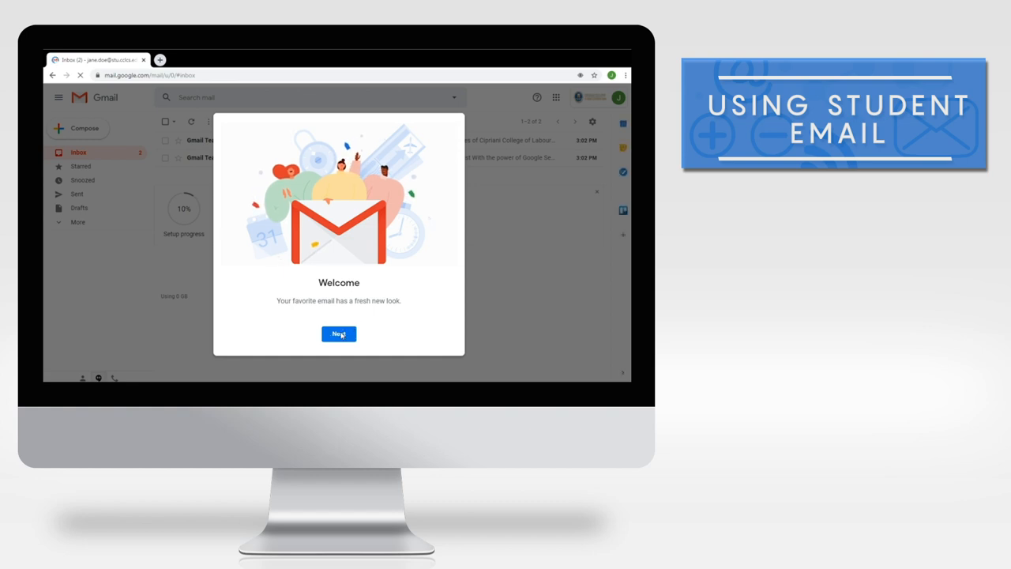
{"action": "left_click", "coordinate": [339, 333]}
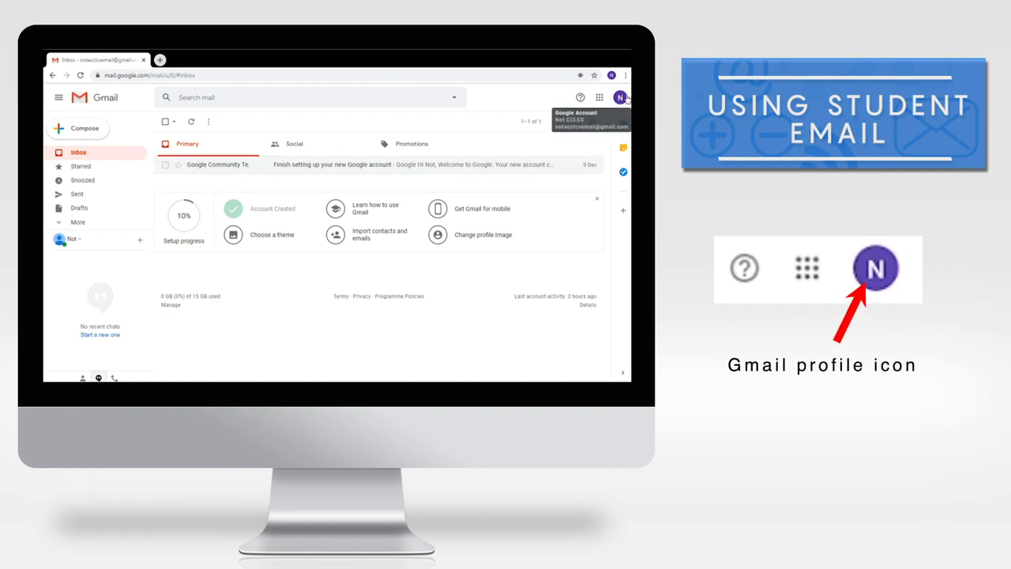
{"action": "left_click", "coordinate": [612, 97]}
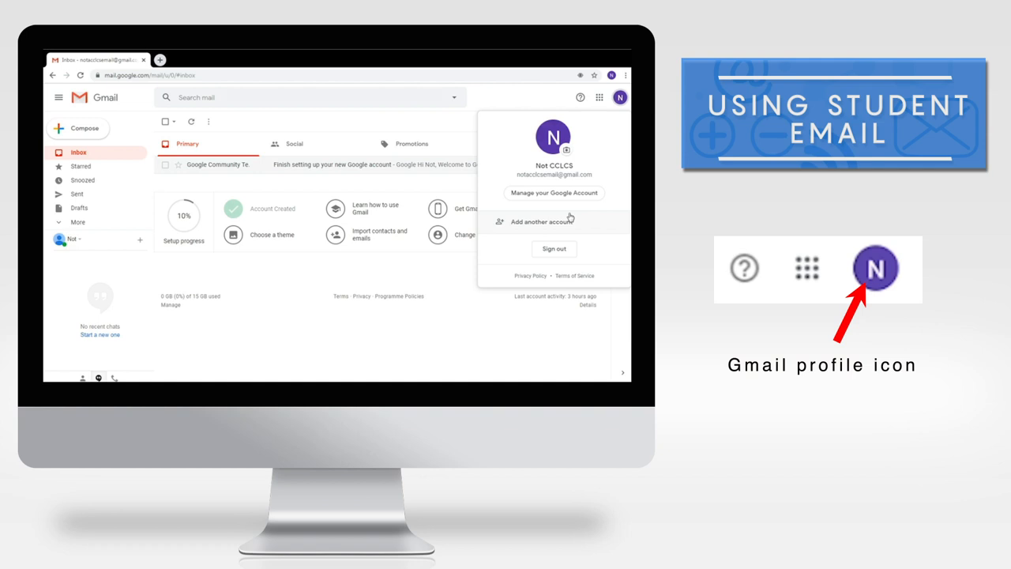
{"action": "left_click", "coordinate": [541, 221]}
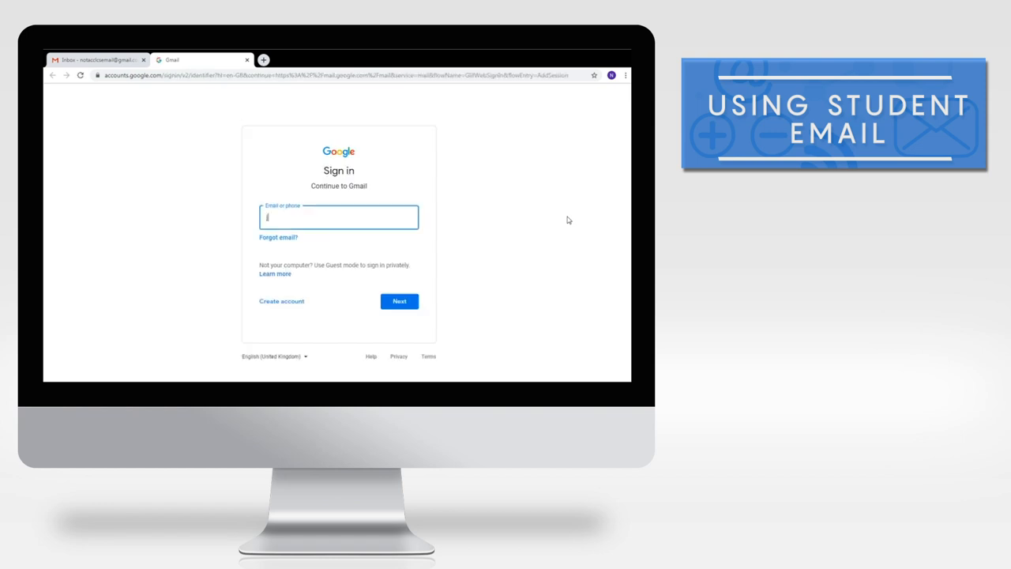
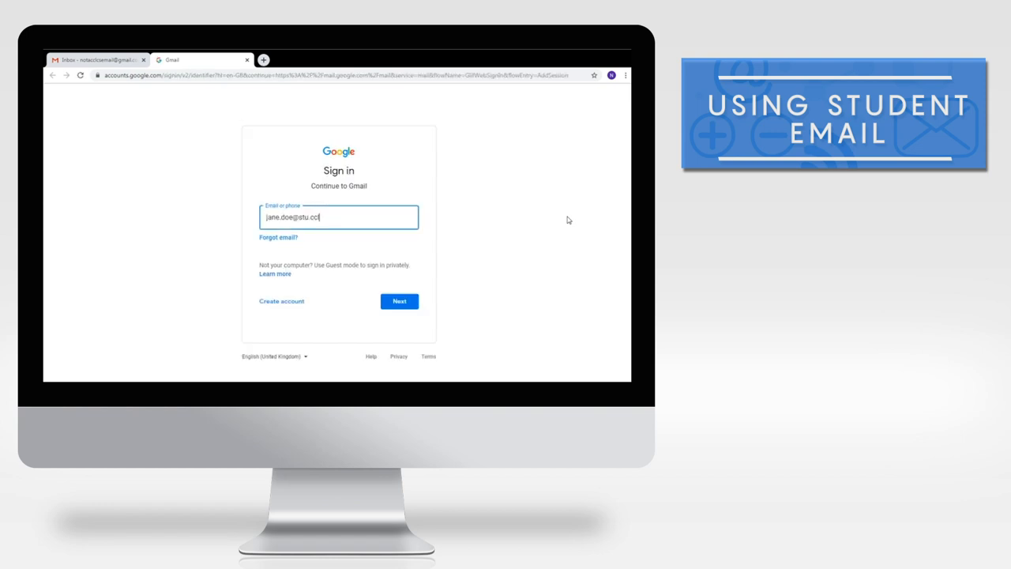
{"action": "left_click", "coordinate": [399, 301]}
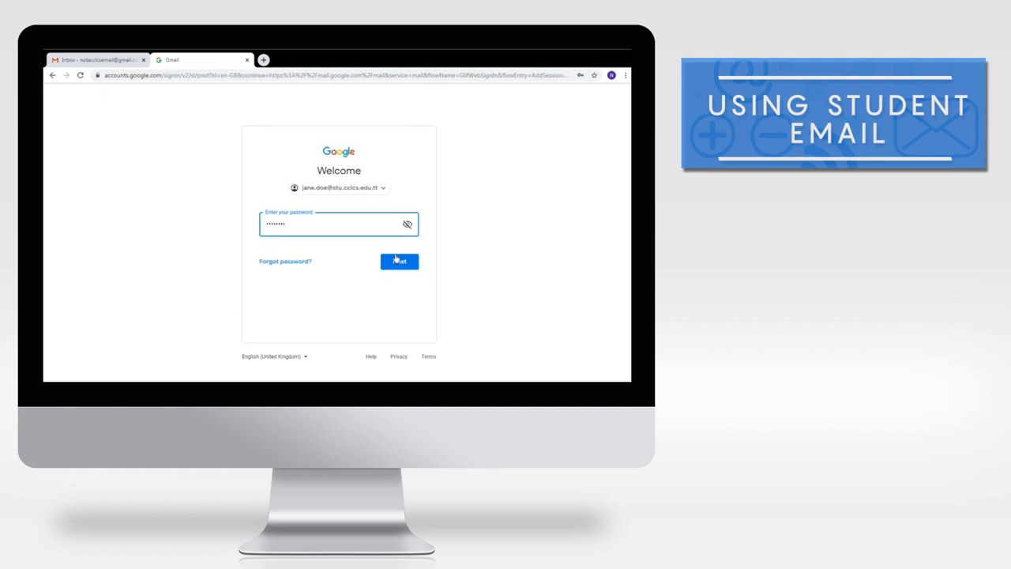
{"action": "left_click", "coordinate": [399, 262]}
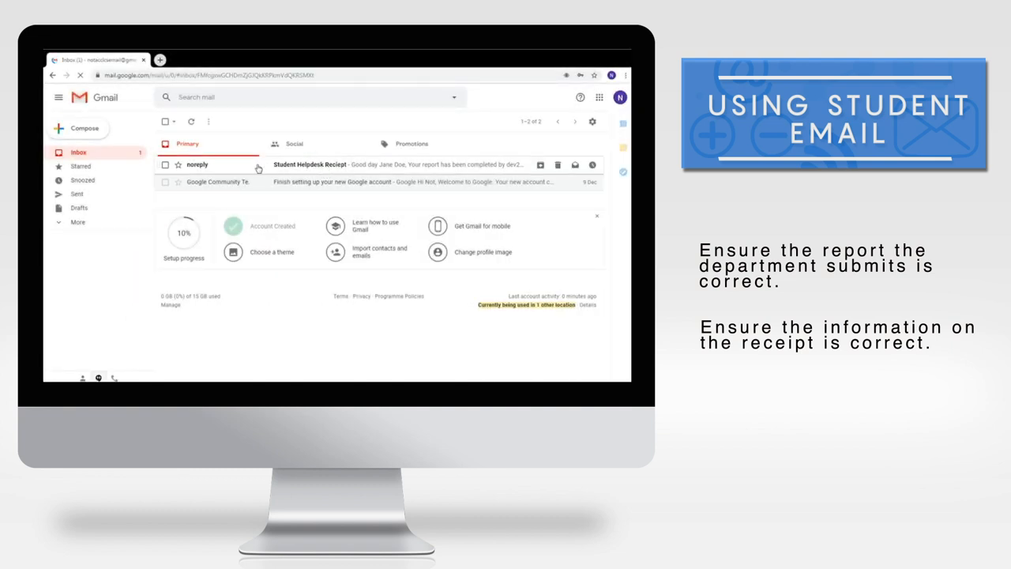
Open the noreply Student Helpdesk Reciept message in the Primary inbox.
{"action": "left_click", "coordinate": [309, 164]}
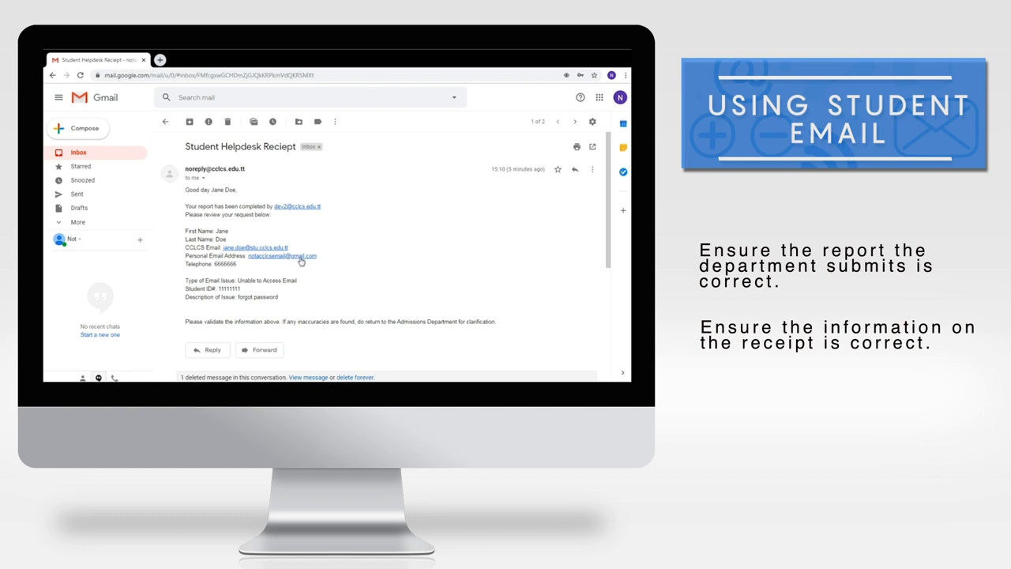
{"action": "mouse_move", "coordinate": [249, 295]}
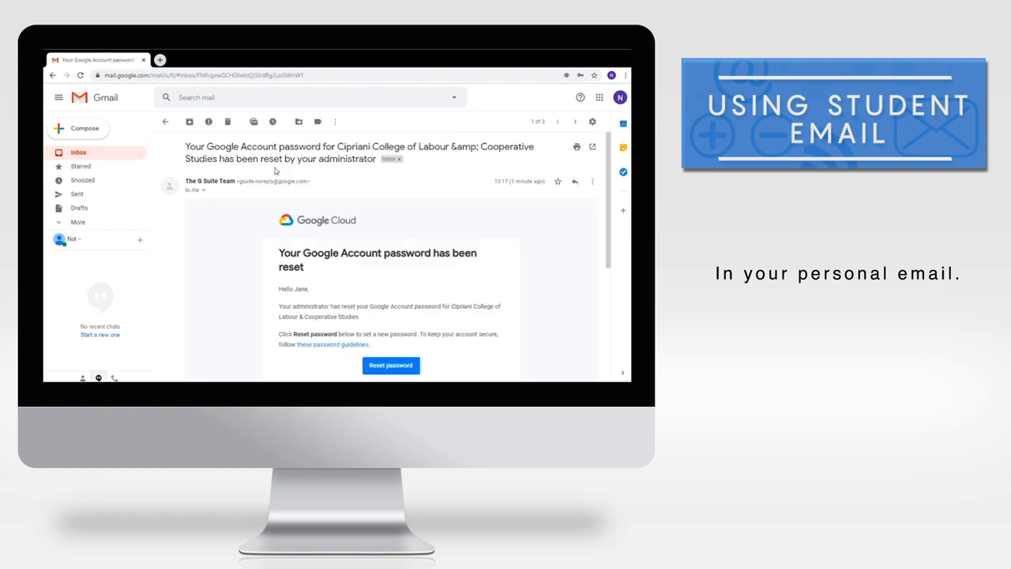
Scroll down the password-reset email and follow its Reset password link.
{"action": "scroll", "scroll_direction": "down", "scroll_amount": 3}
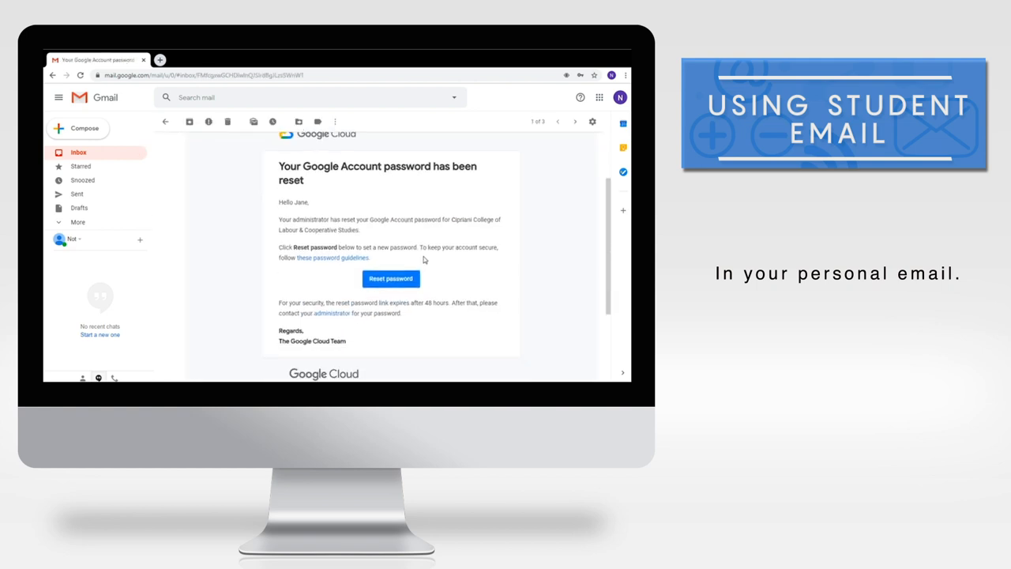
{"action": "scroll", "scroll_direction": "down", "scroll_amount": 3}
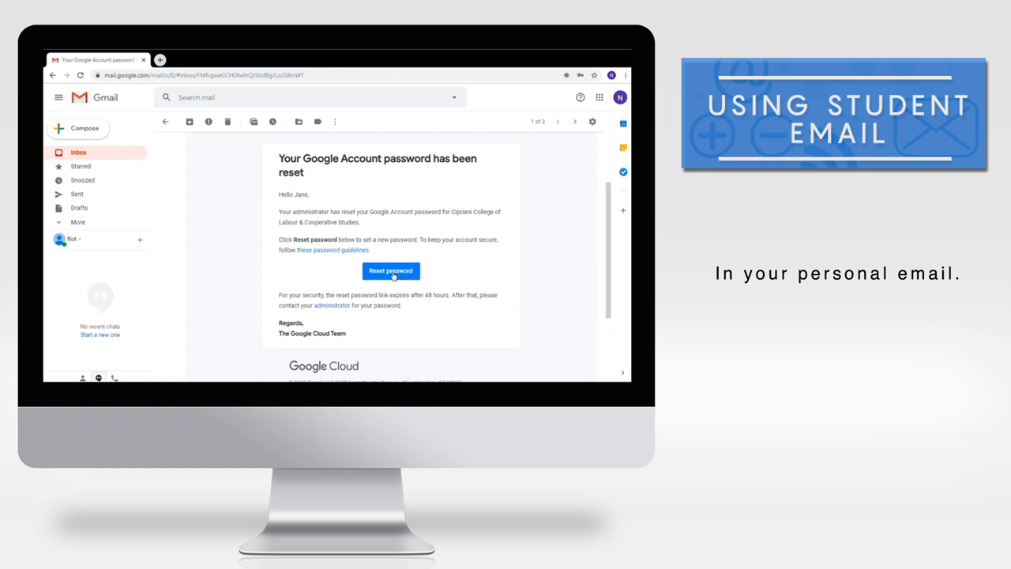
{"action": "left_click", "coordinate": [391, 271]}
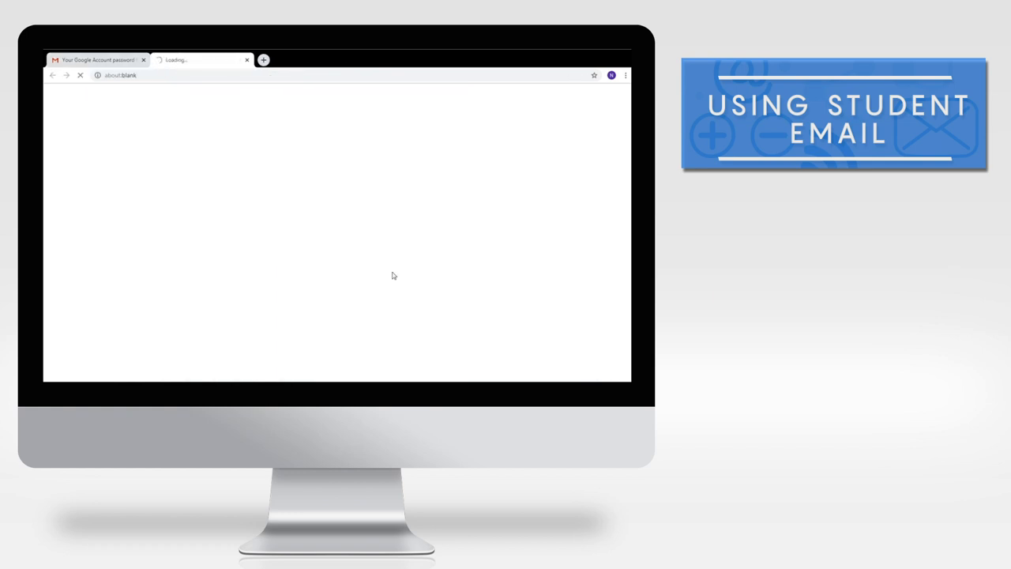